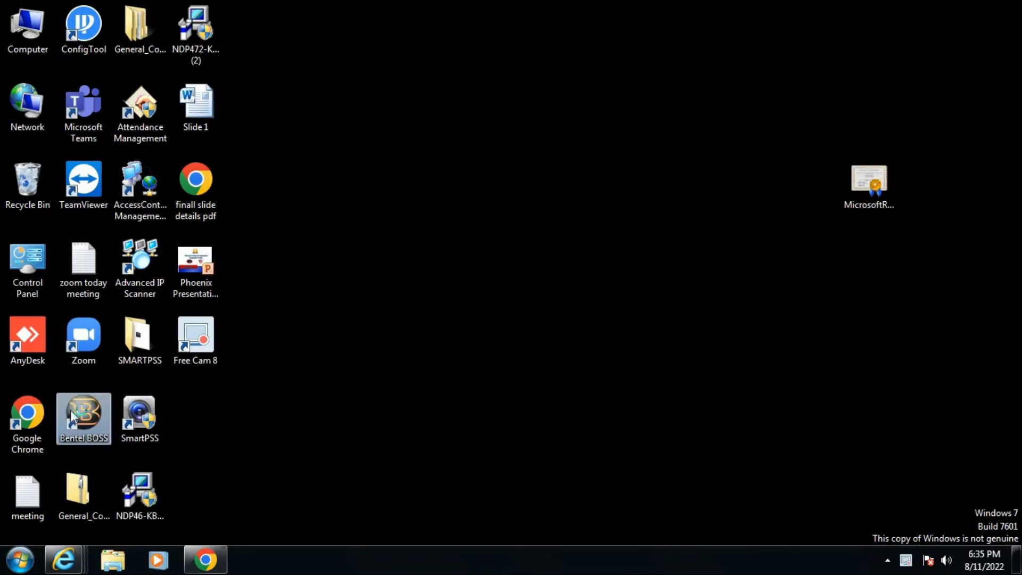
mouse_move(473, 194)
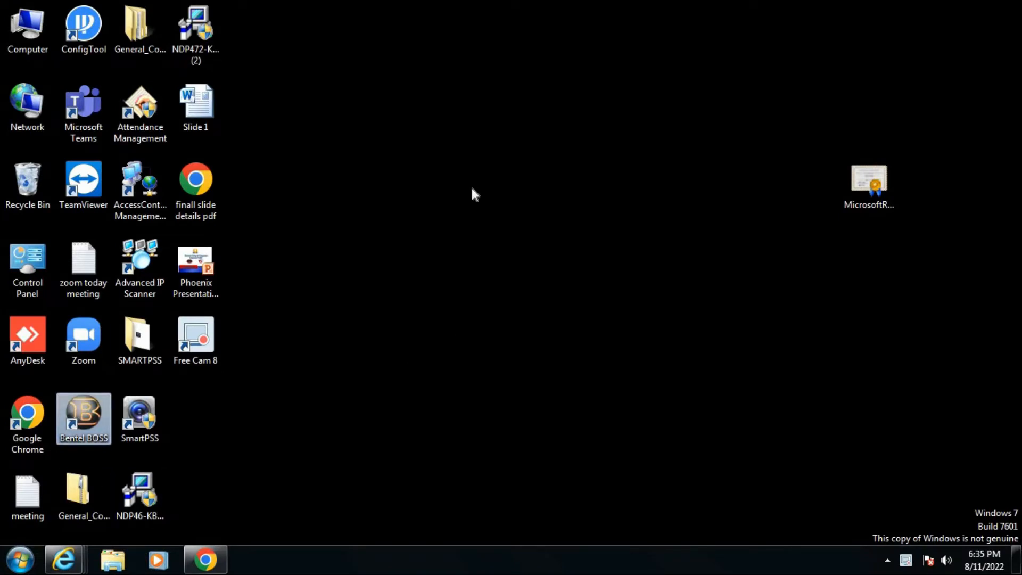
Launch Bentel BOSS, log in as admin and dismiss the weak-password warning to reach the start page
double_click(83, 418)
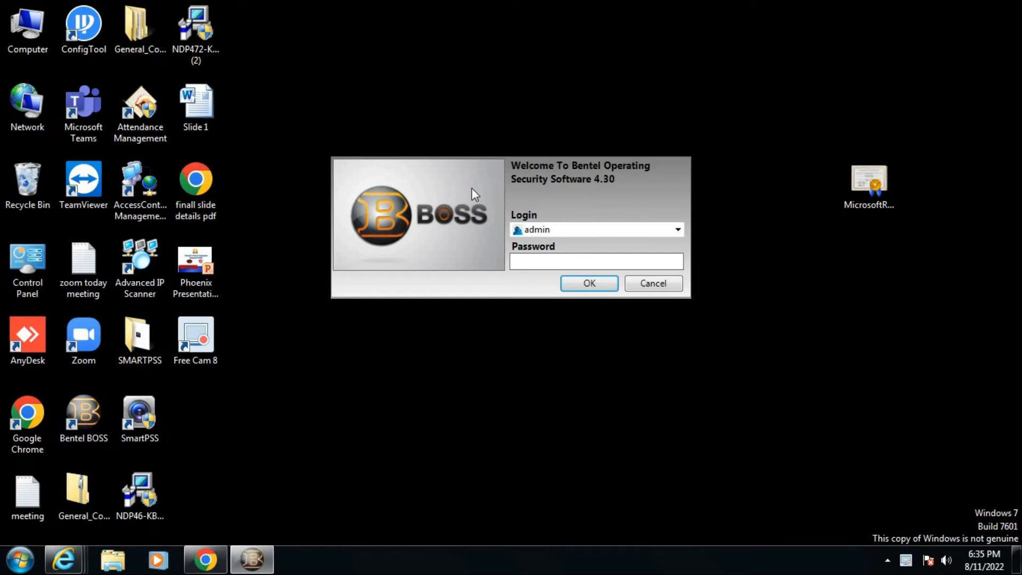
text(***)
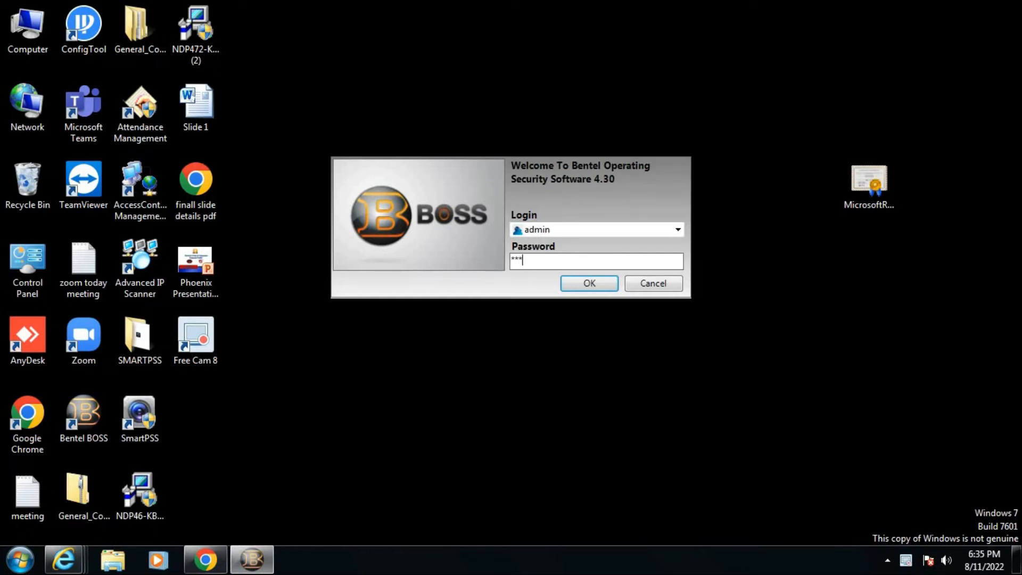
text(*)
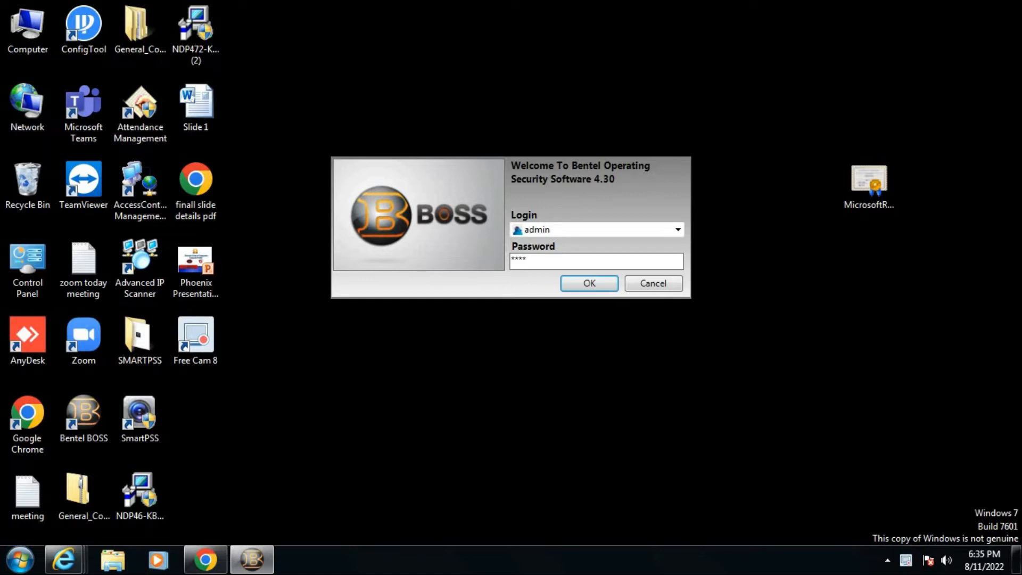
click(587, 283)
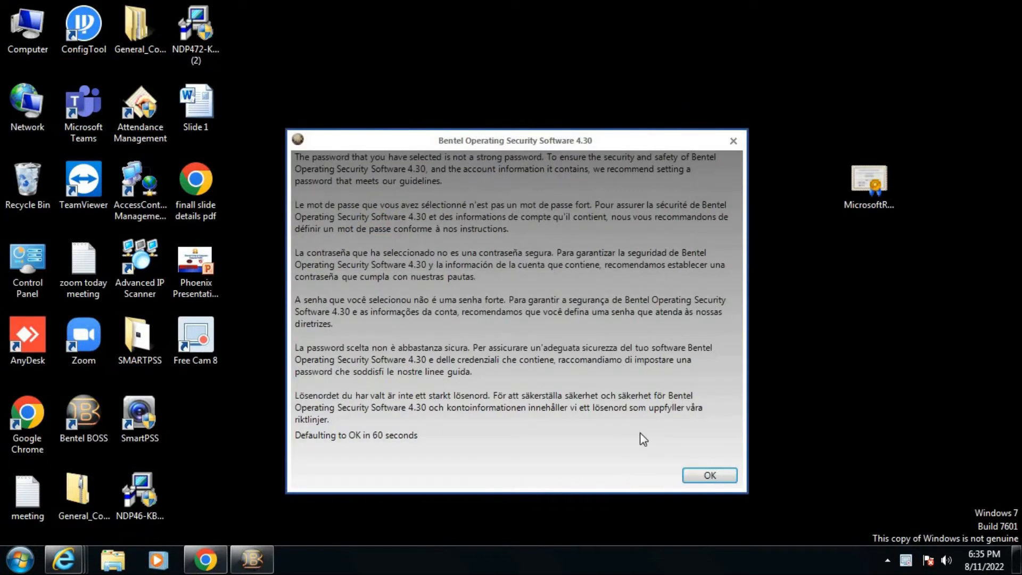
click(709, 474)
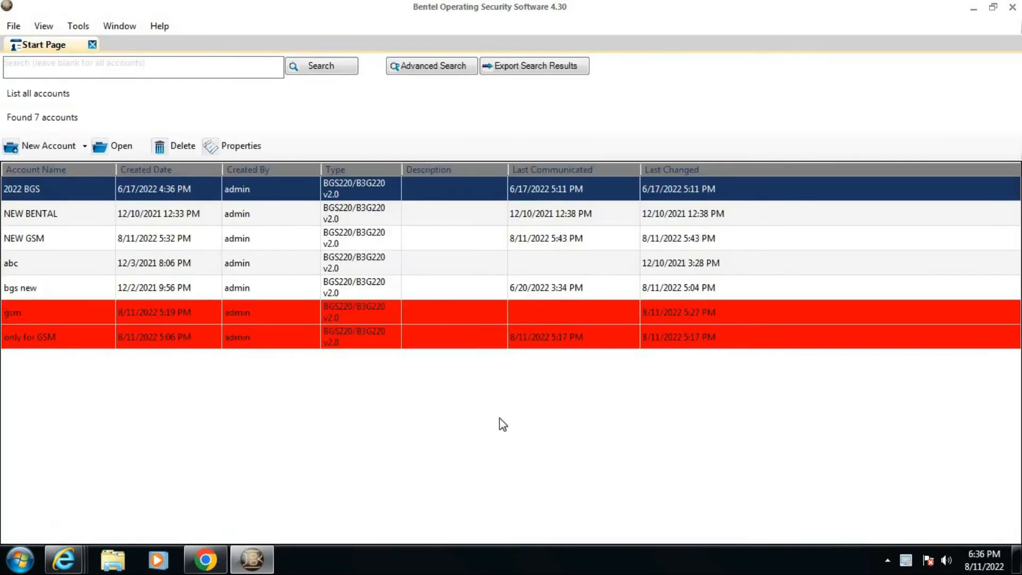
mouse_move(294, 415)
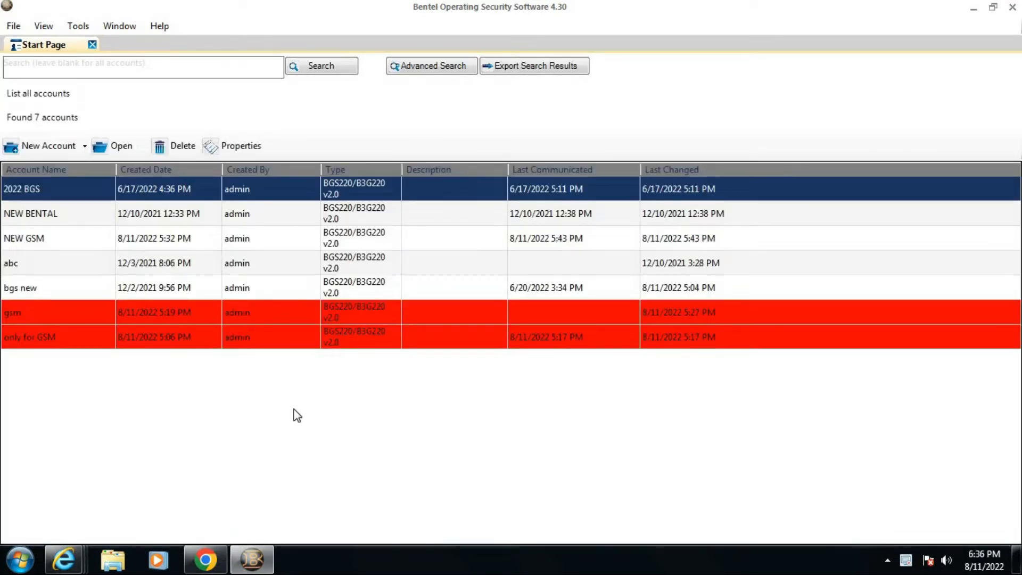
mouse_move(46, 162)
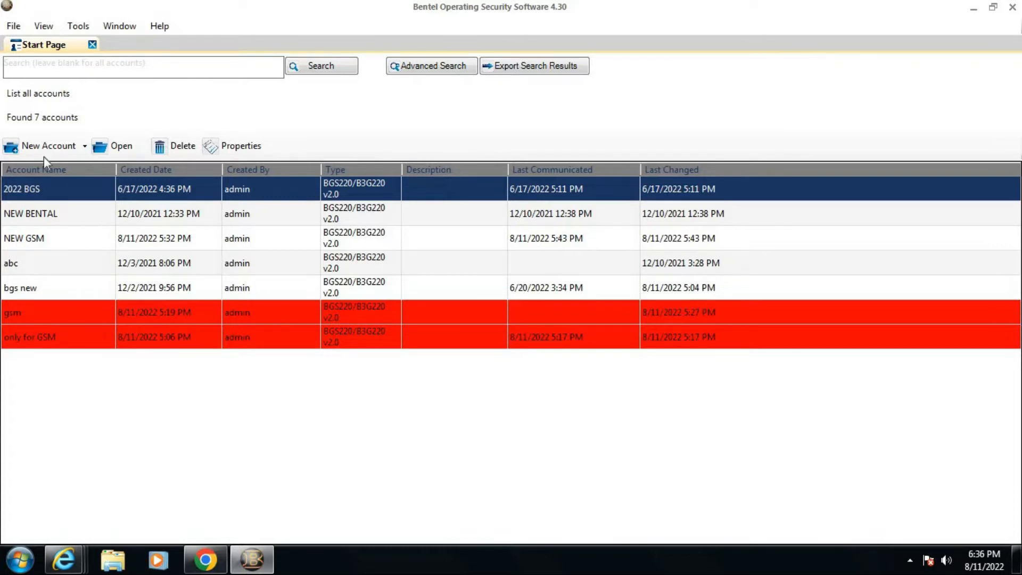
mouse_move(46, 146)
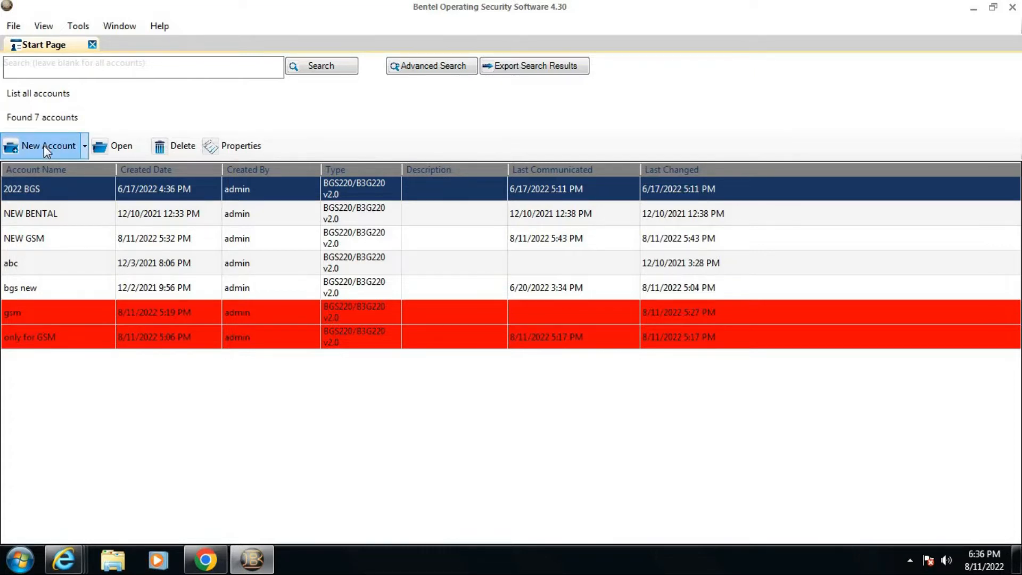
Create a new account named 'BLOSSOM GSM', panel type BGS220/B3G220 v2.0, connection USB
click(46, 146)
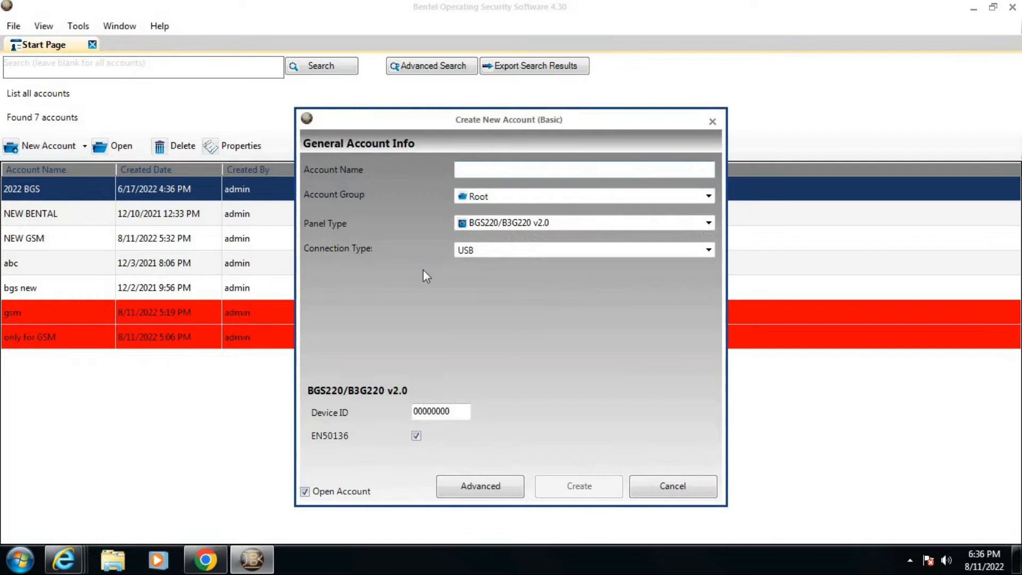
text(BLOSSOM)
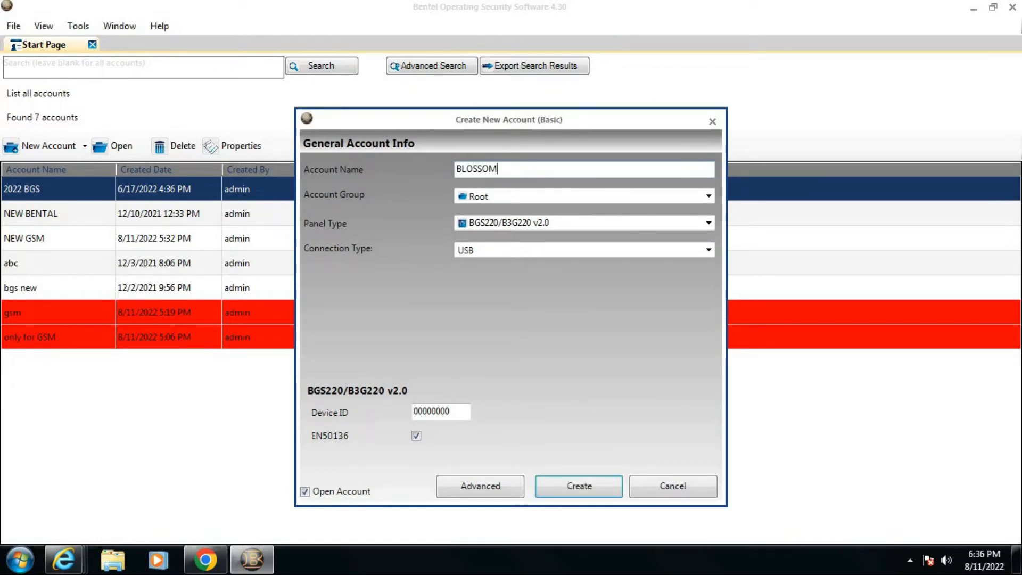
text(GS)
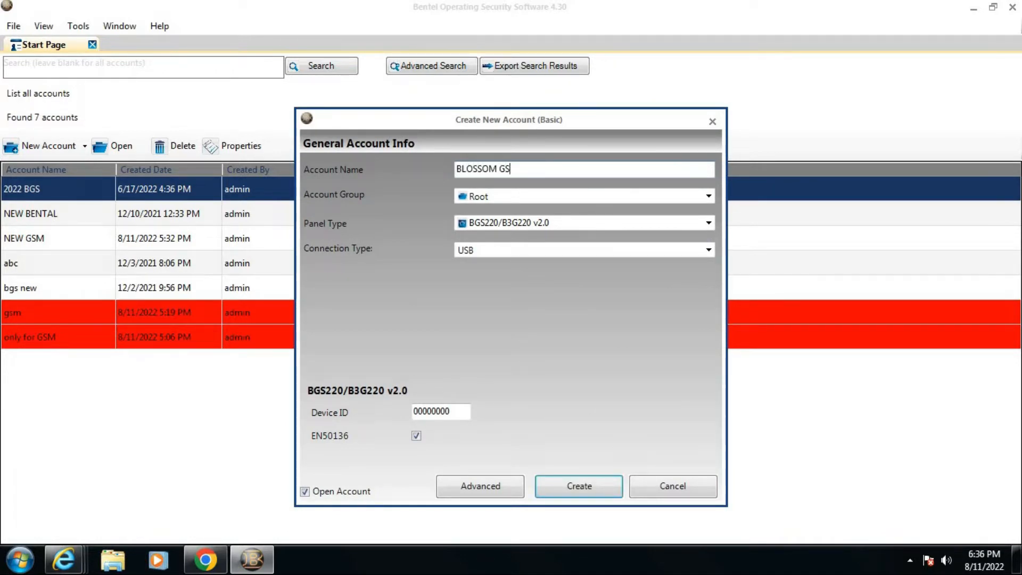
text(M)
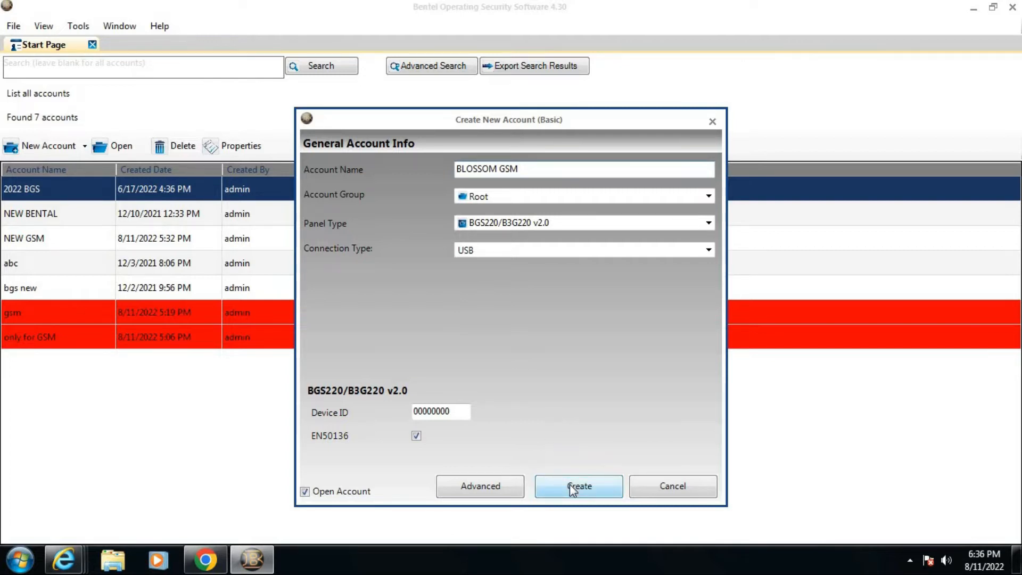
click(707, 222)
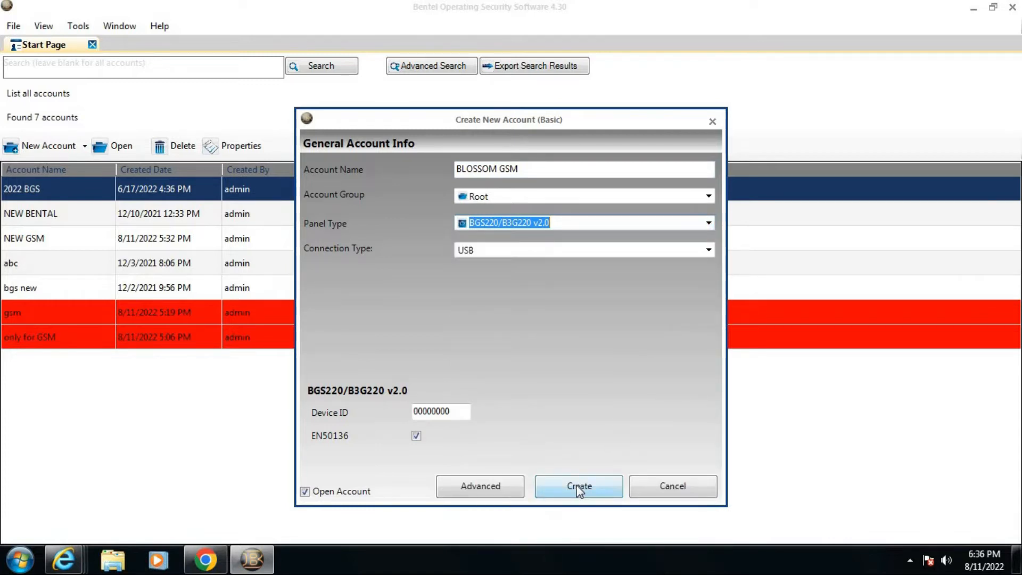
click(578, 485)
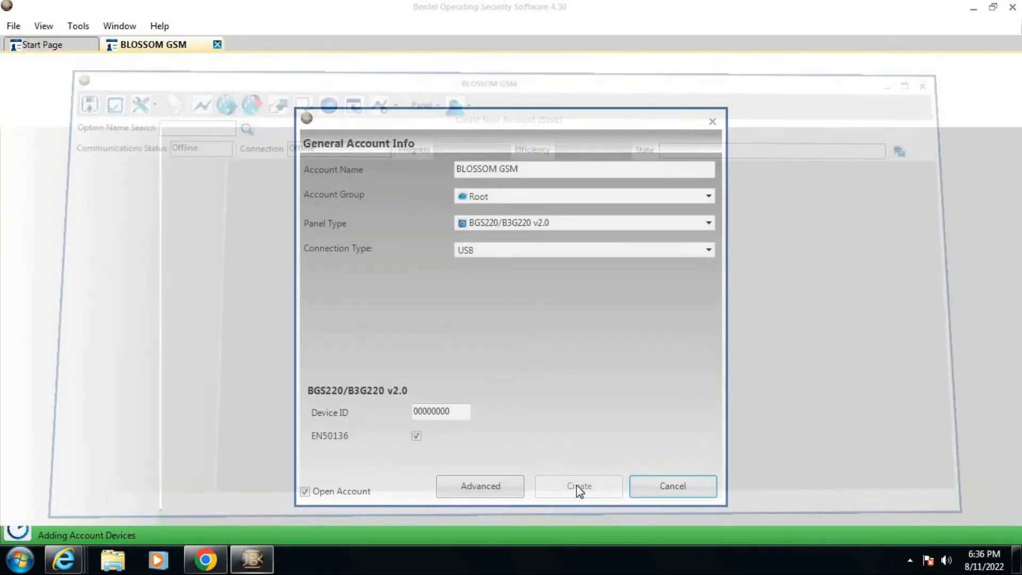
In Modem Manager Configuration, assign port COM4 to the PCLINK modem and save it
click(577, 486)
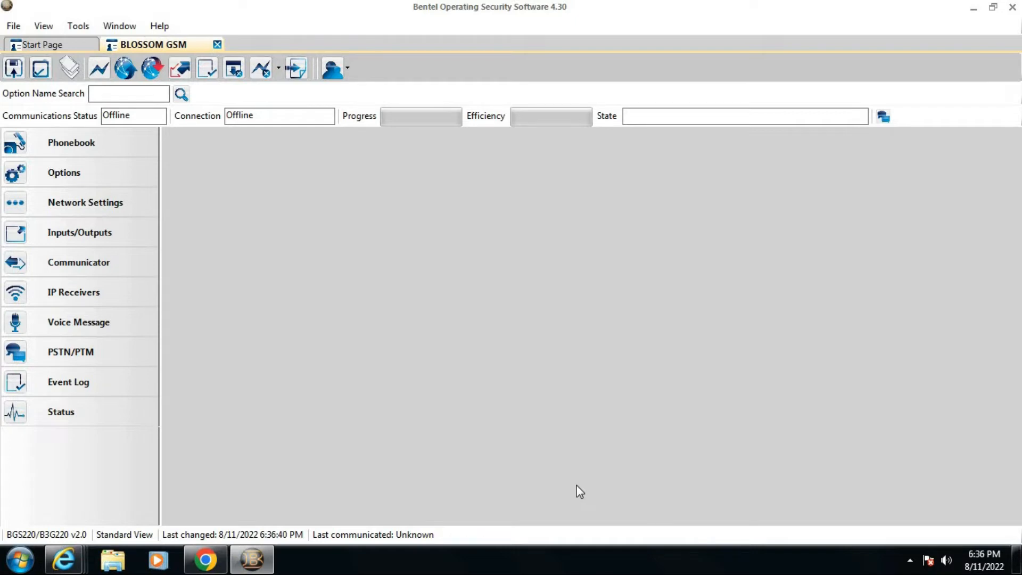
click(78, 26)
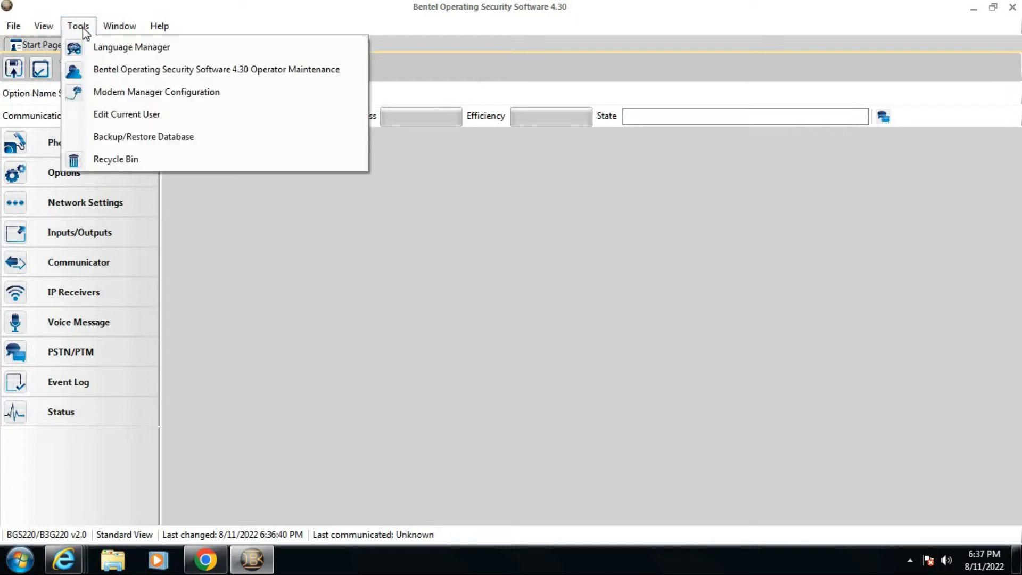
mouse_move(156, 91)
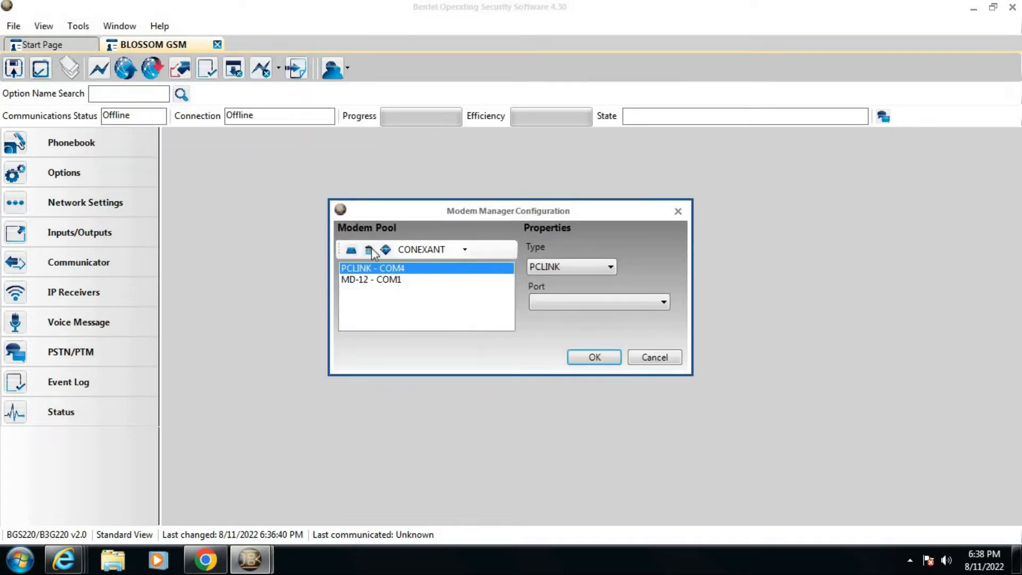
click(597, 302)
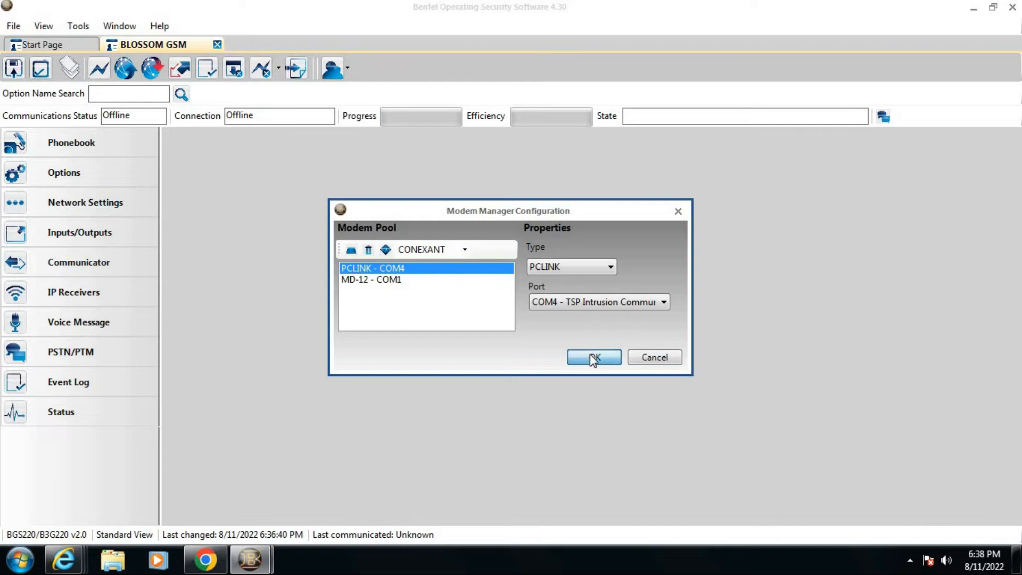
click(593, 358)
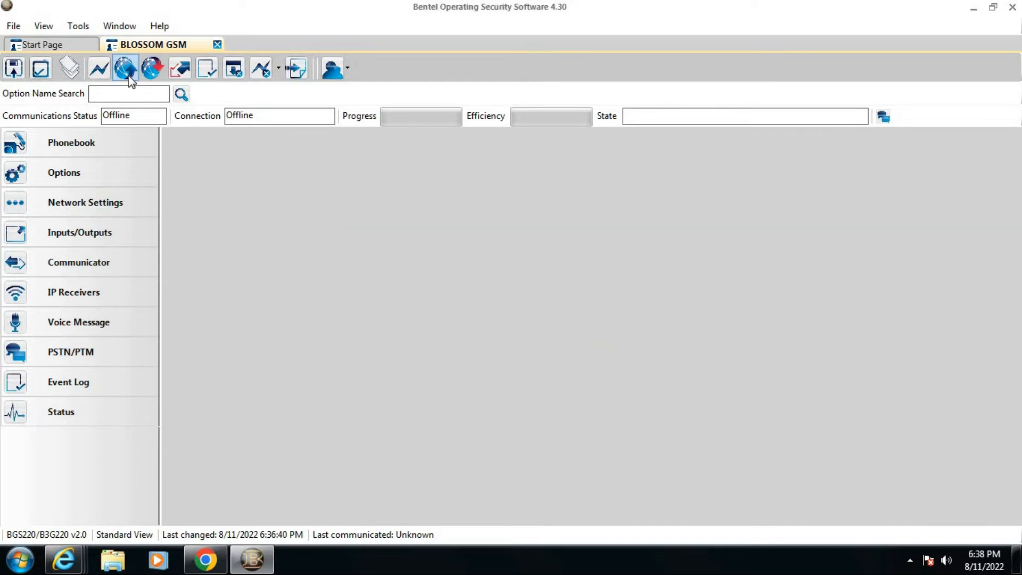
mouse_move(124, 67)
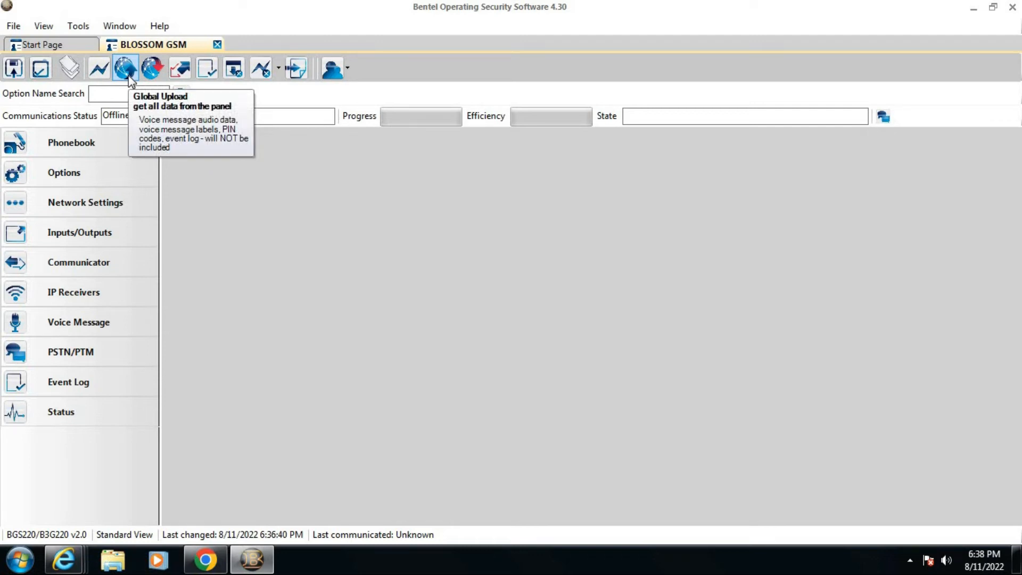
click(125, 67)
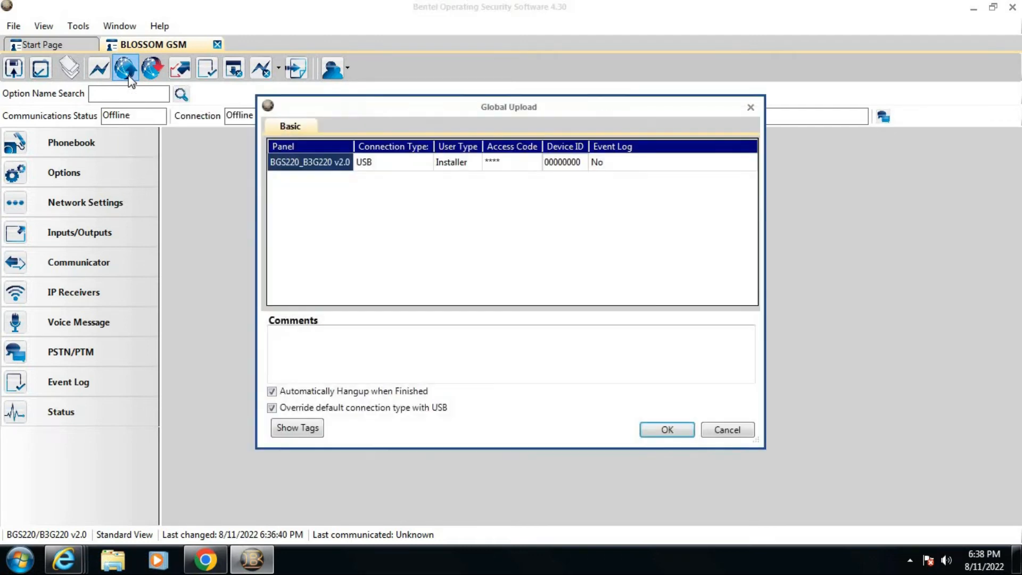
mouse_move(375, 175)
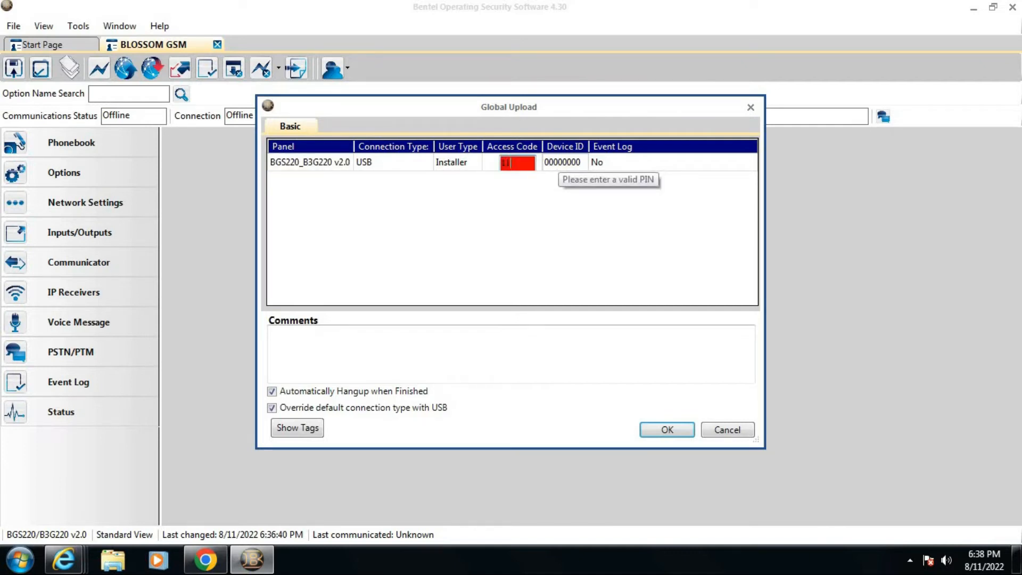
text(111111)
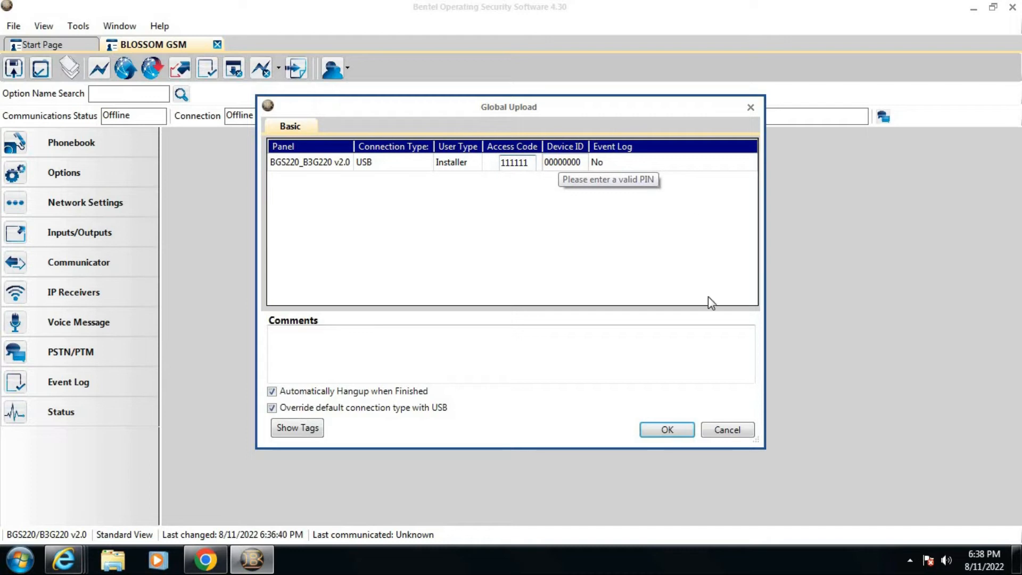
click(667, 429)
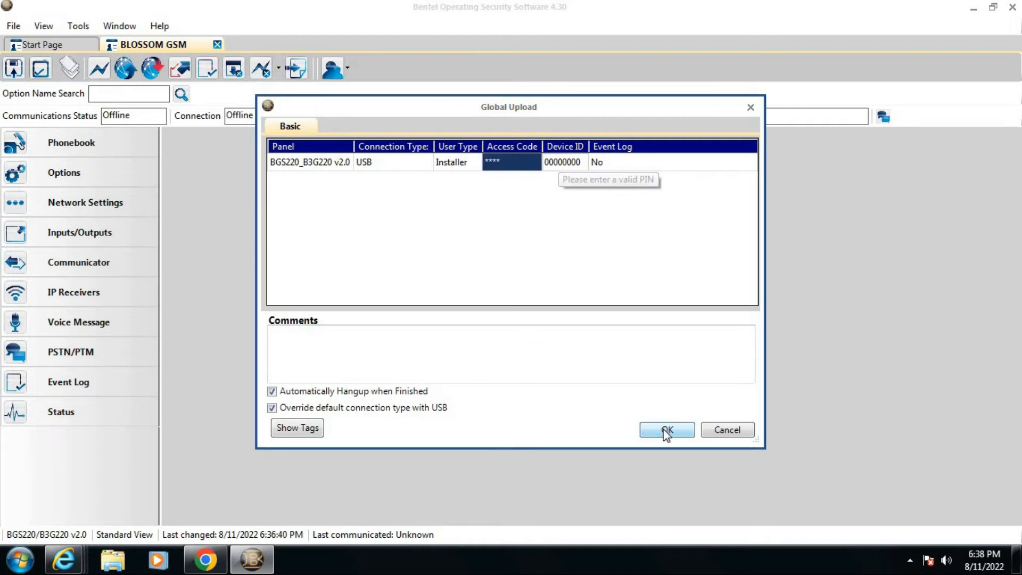
click(666, 430)
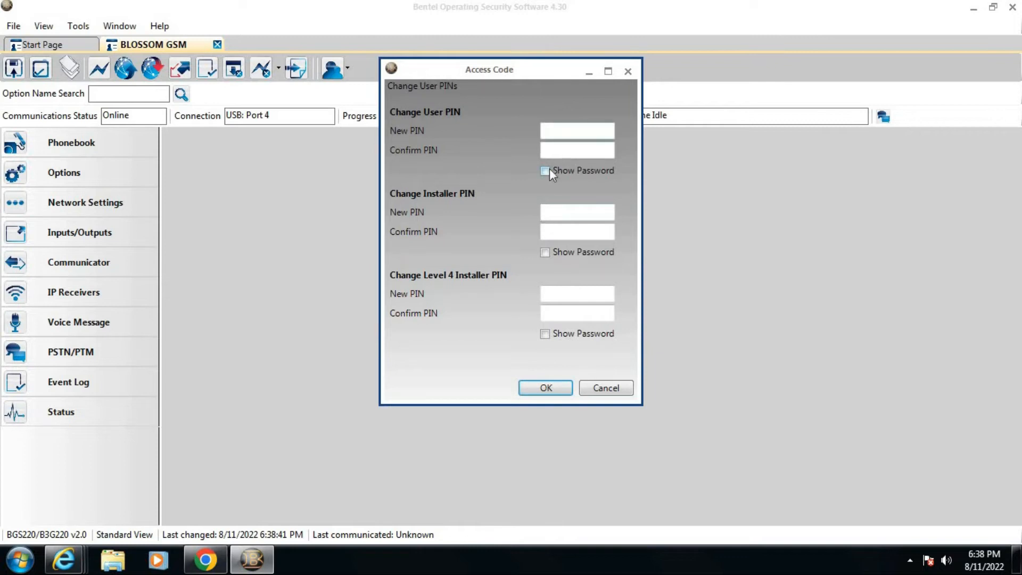
click(545, 170)
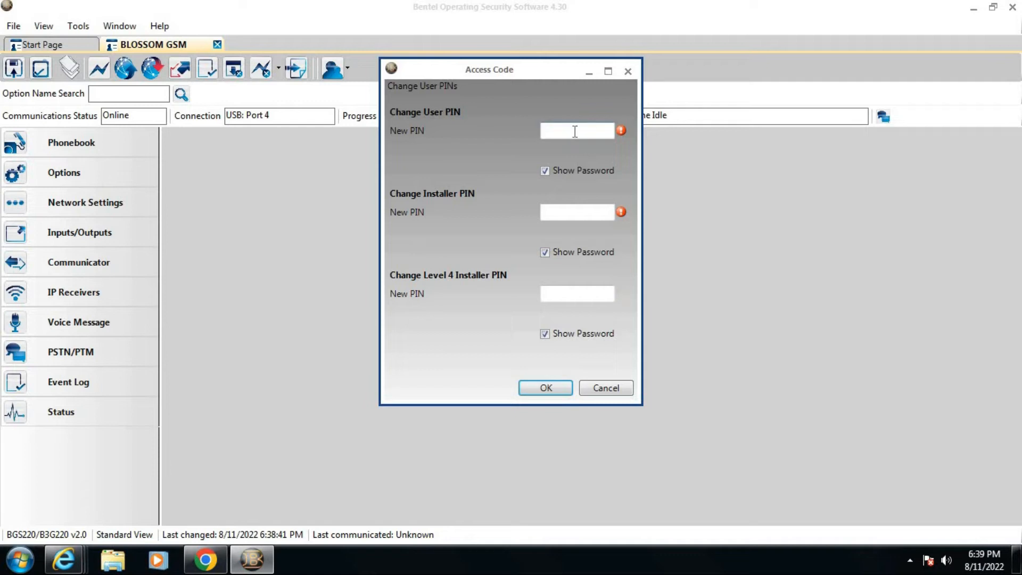
text(111111)
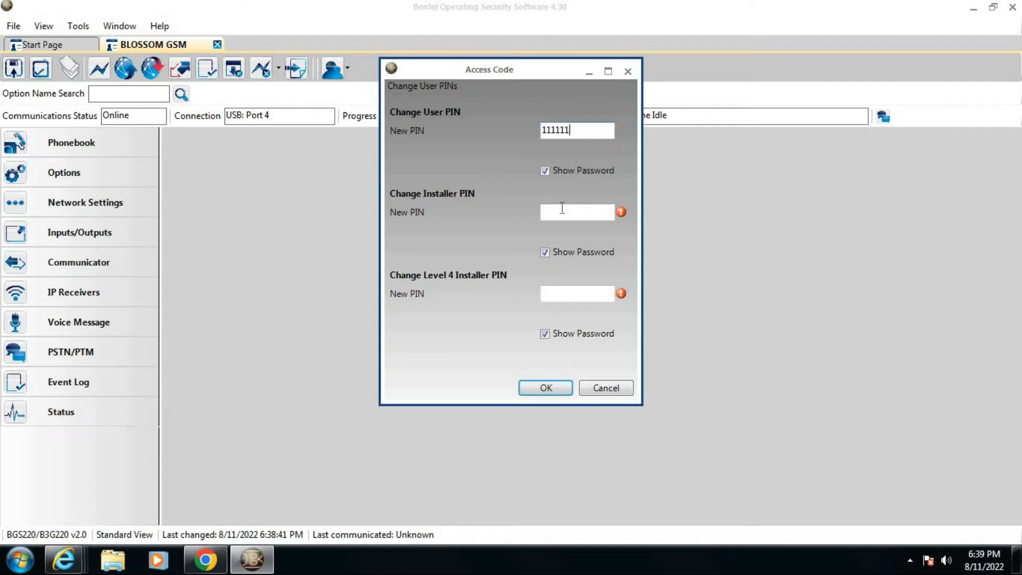
text(222222)
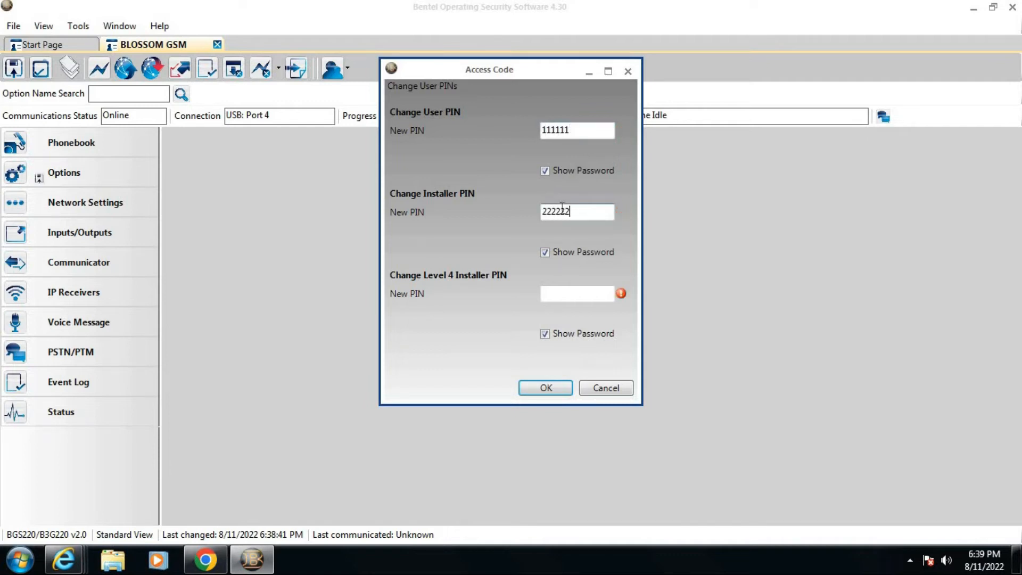
text(33)
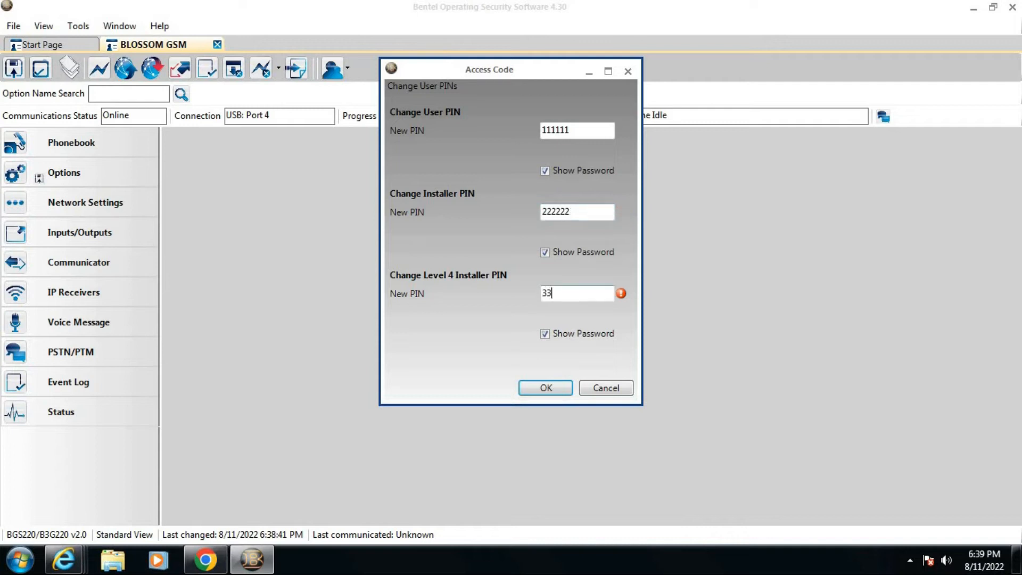
text(3333)
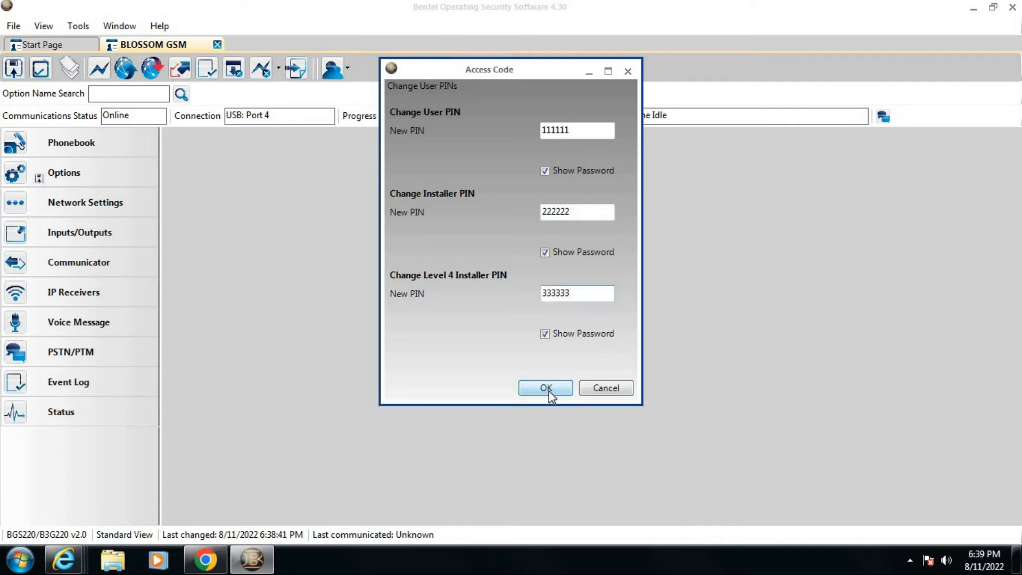
click(545, 388)
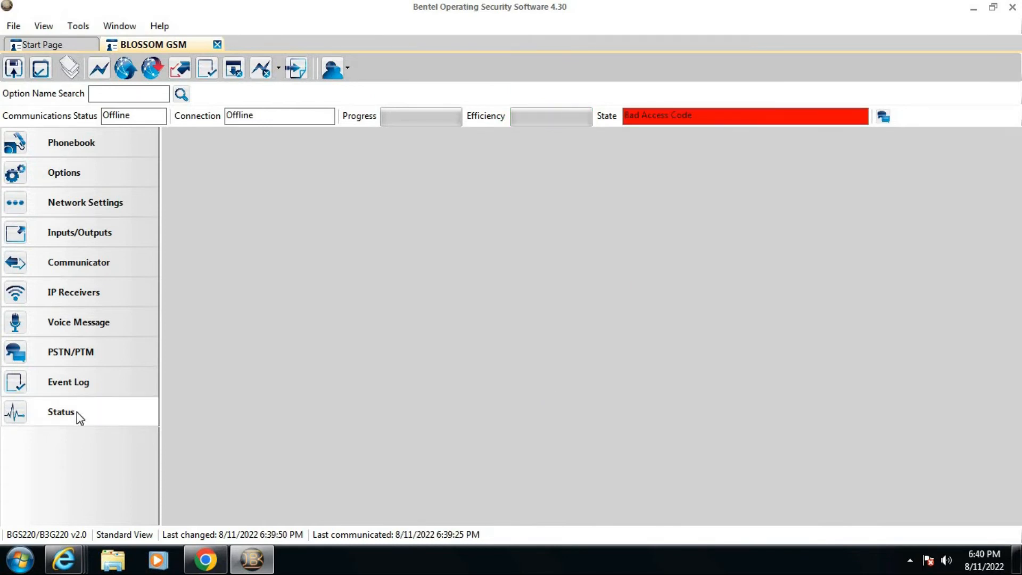
click(60, 411)
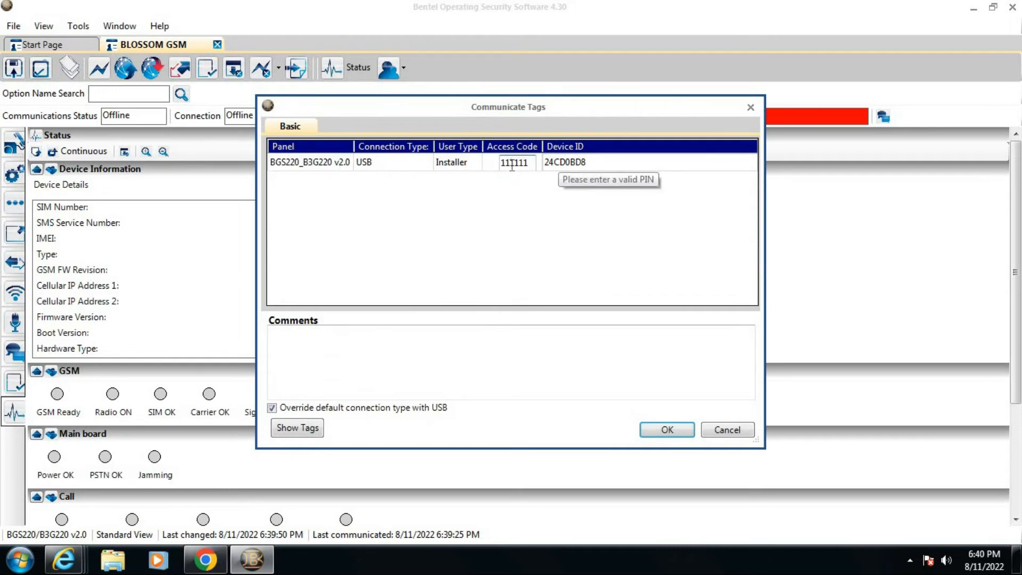
mouse_move(594, 378)
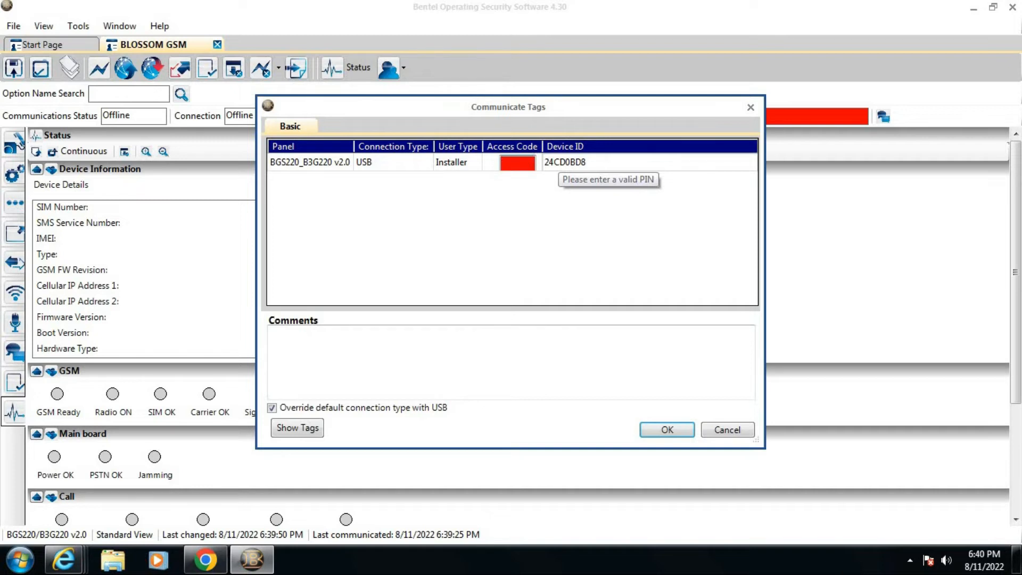
text(222222)
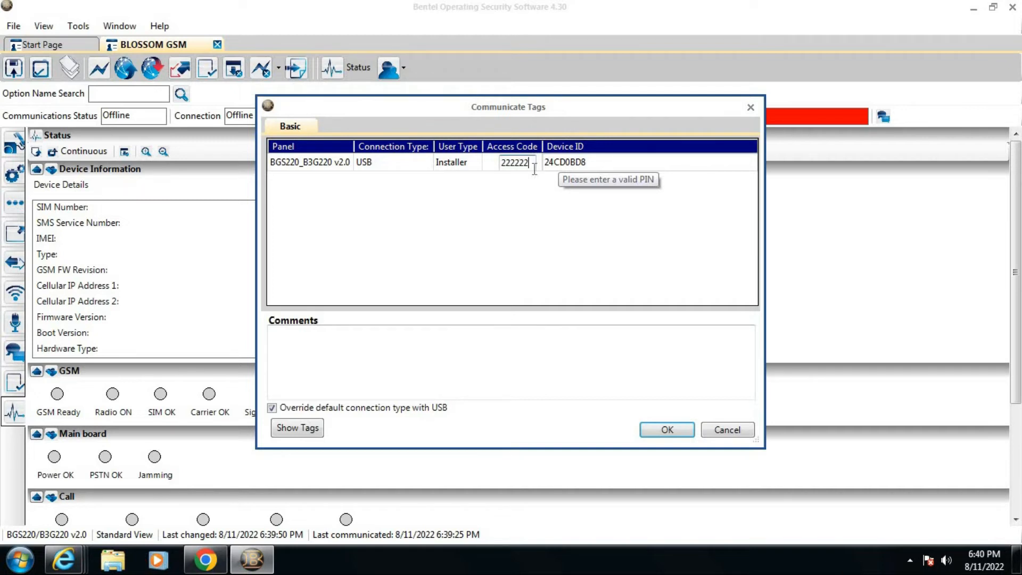
mouse_move(628, 371)
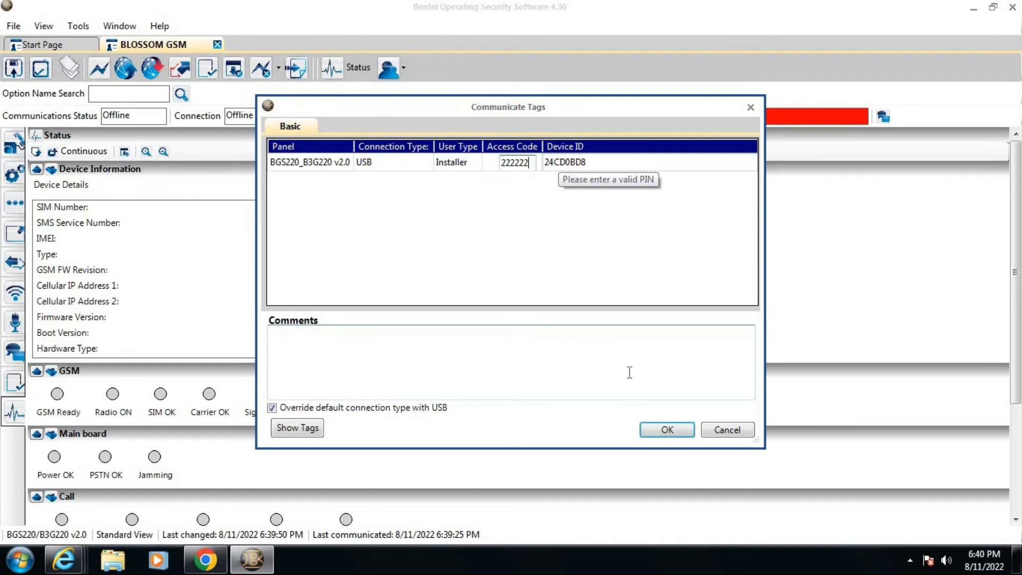
mouse_move(671, 470)
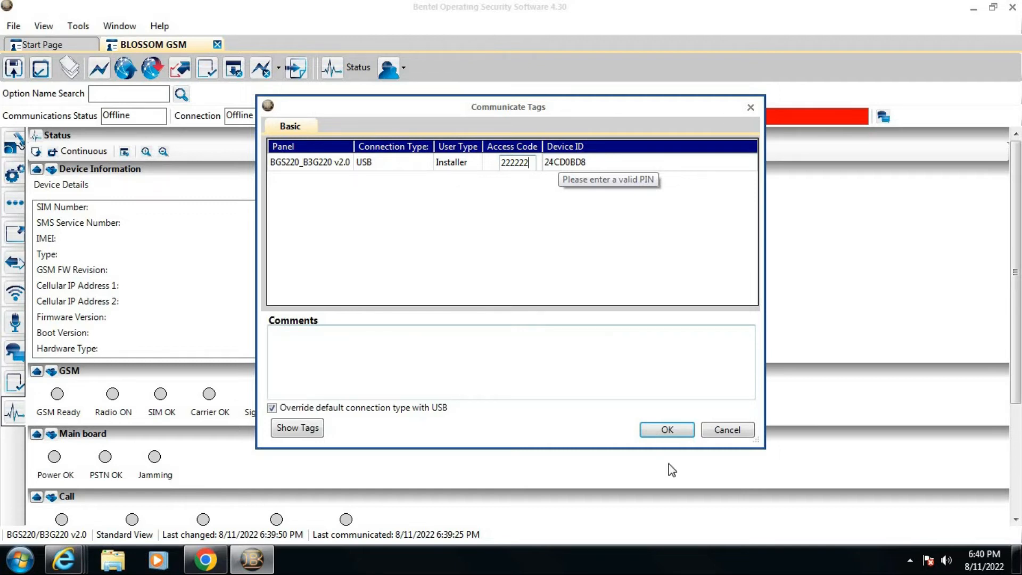
click(667, 429)
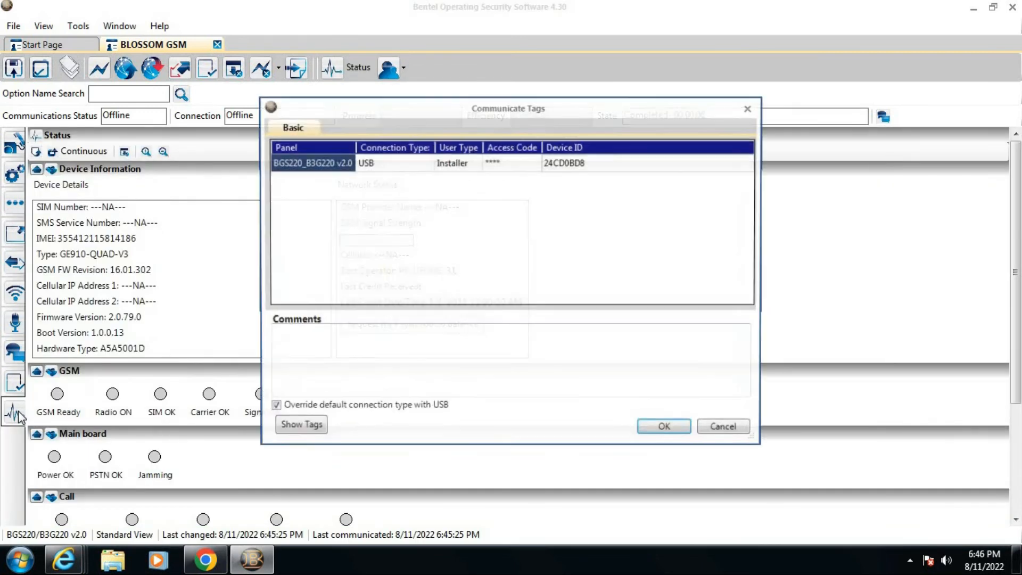
mouse_move(666, 430)
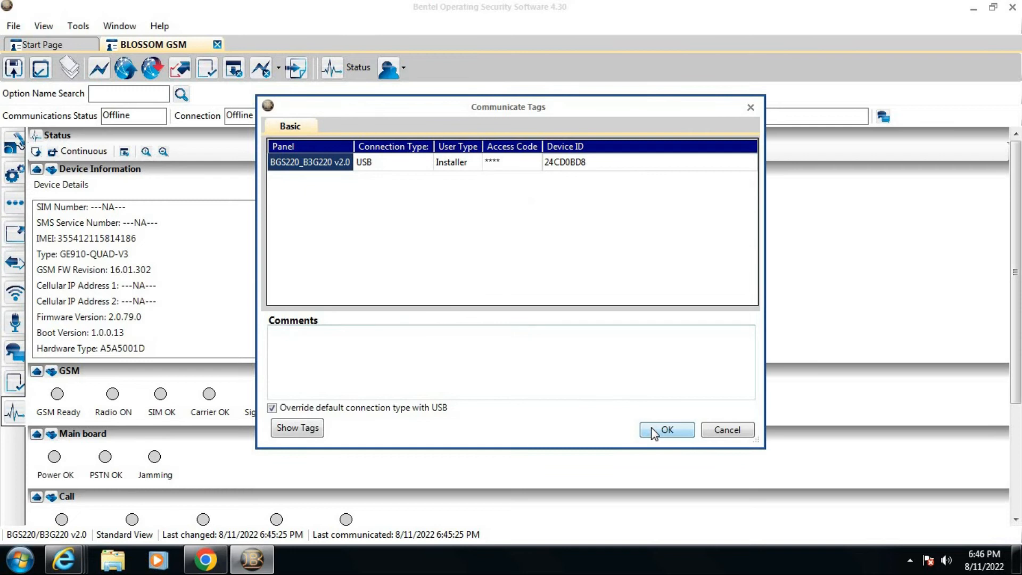
Confirm the status read and bring the panel Online over USB on COM4 with live indicators shown
click(666, 429)
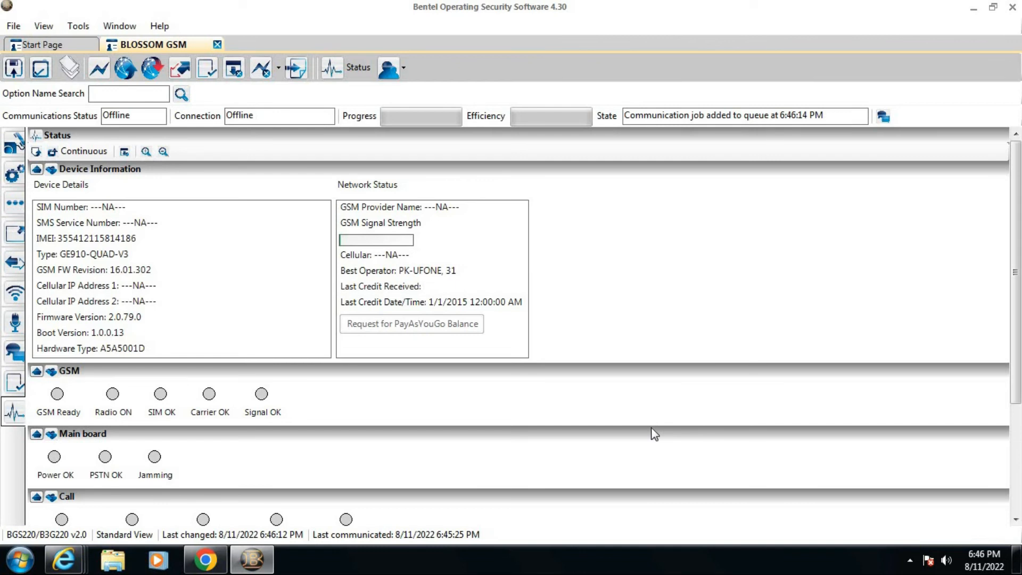
click(179, 67)
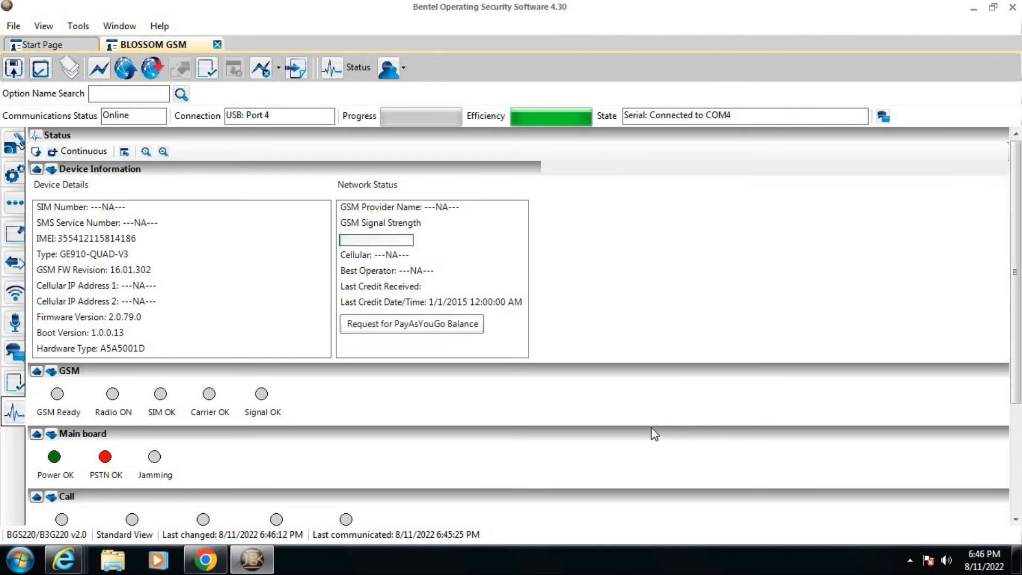